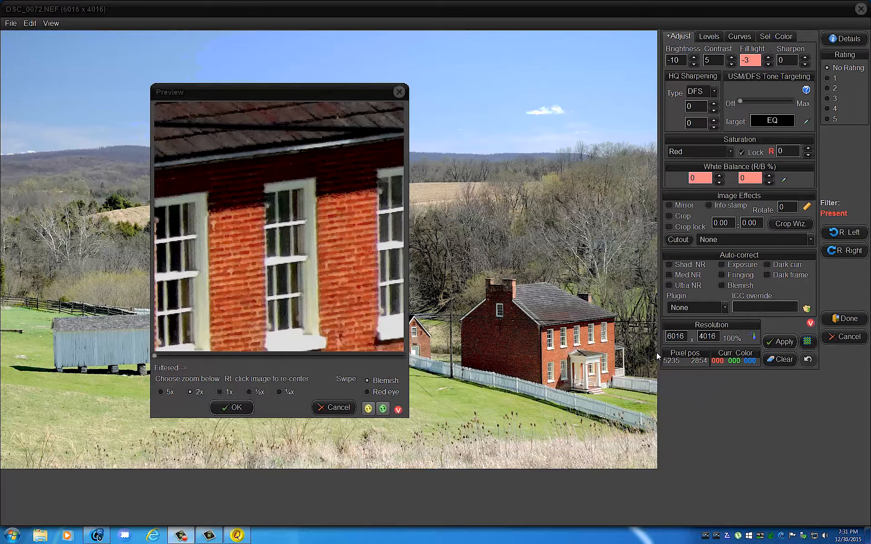
# - Change the HQ sharpening type from Deep Focus Sharpening to Unsharp Mask (USM)
pyautogui.click(700, 91)
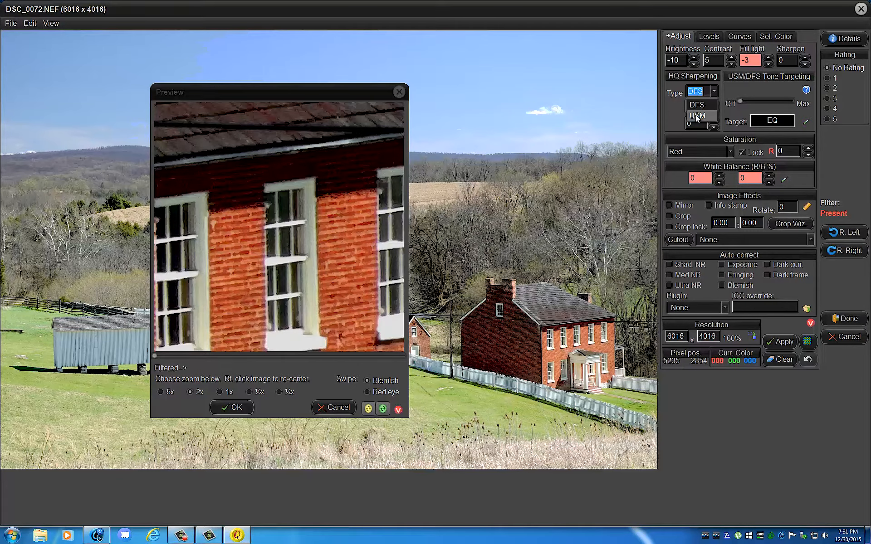
pyautogui.click(700, 116)
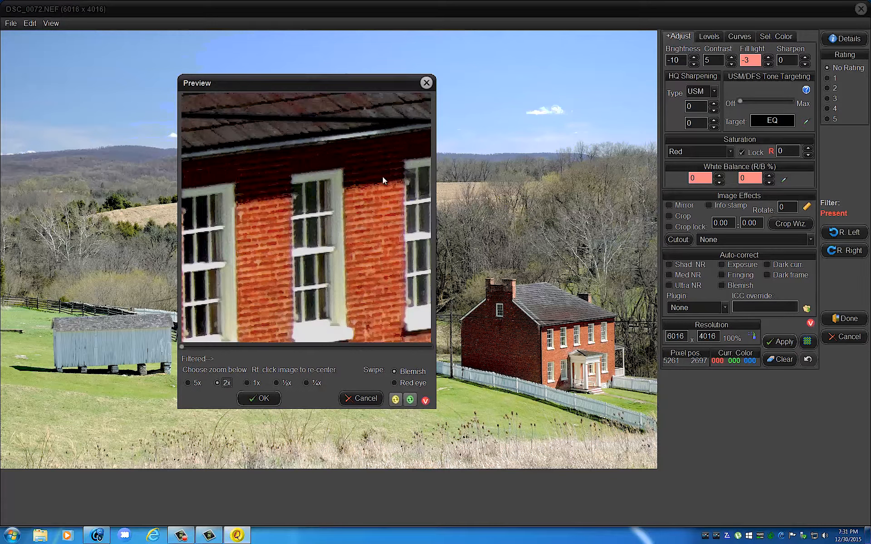
pyautogui.moveTo(593, 146)
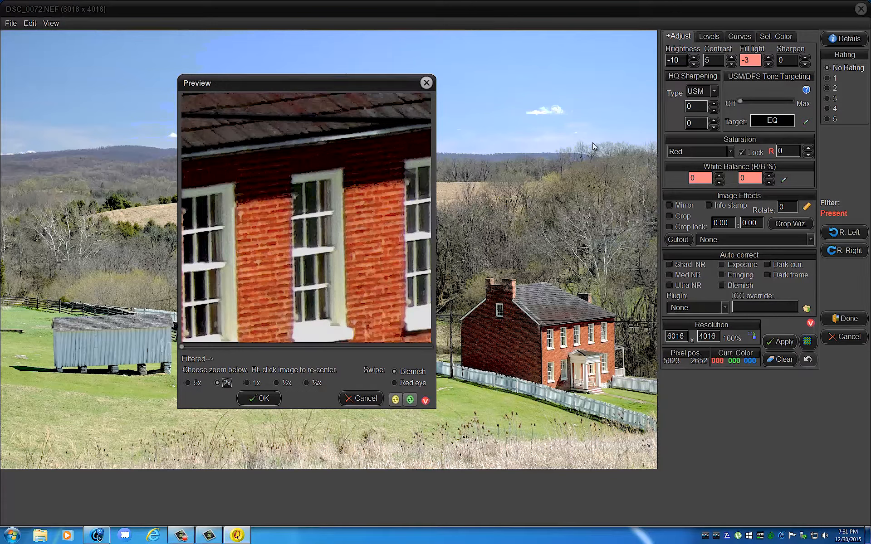
pyautogui.moveTo(575, 151)
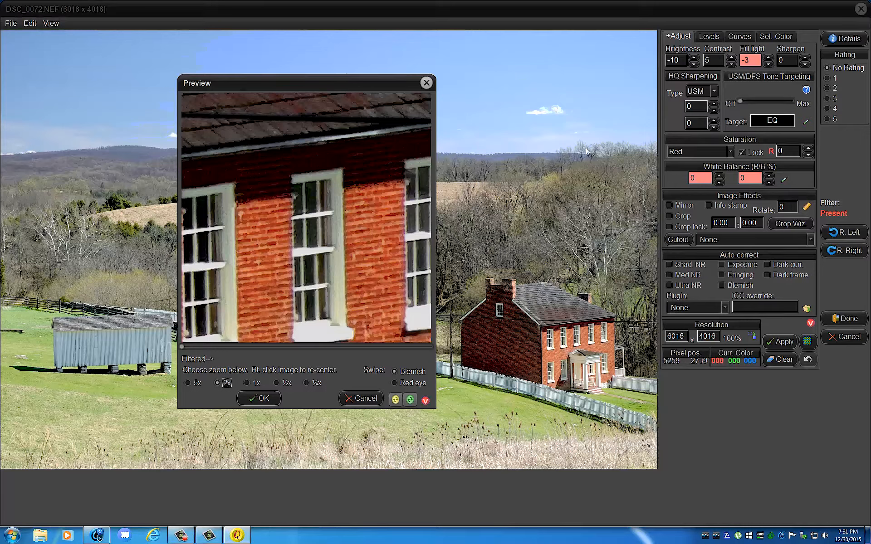
pyautogui.moveTo(604, 77)
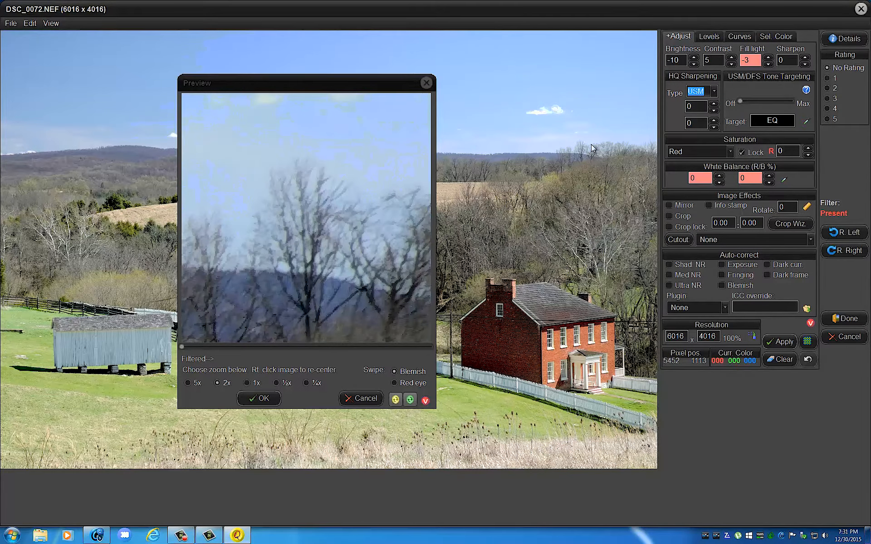
pyautogui.moveTo(581, 149)
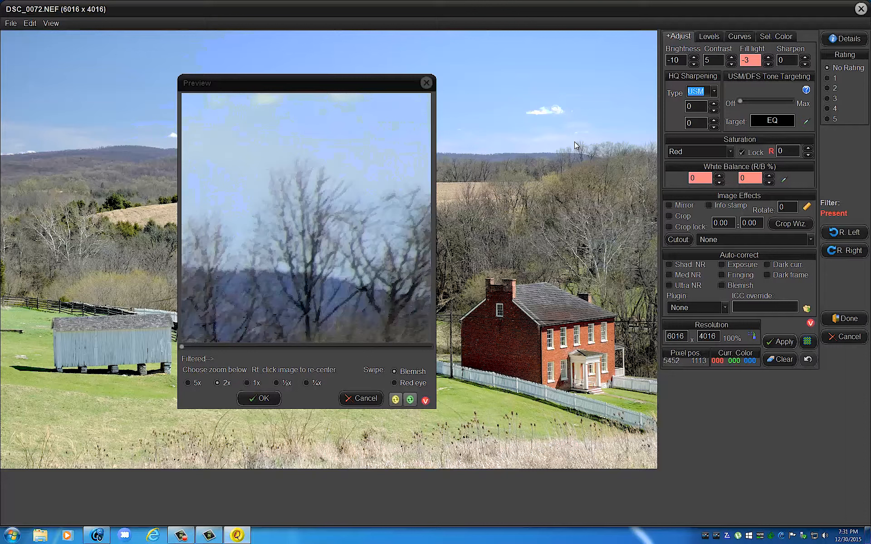
pyautogui.moveTo(581, 150)
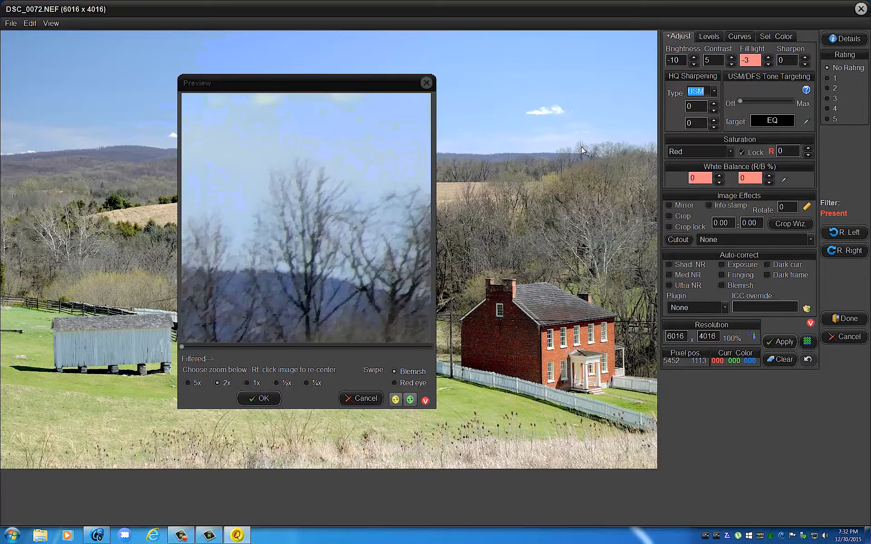
pyautogui.moveTo(287, 198)
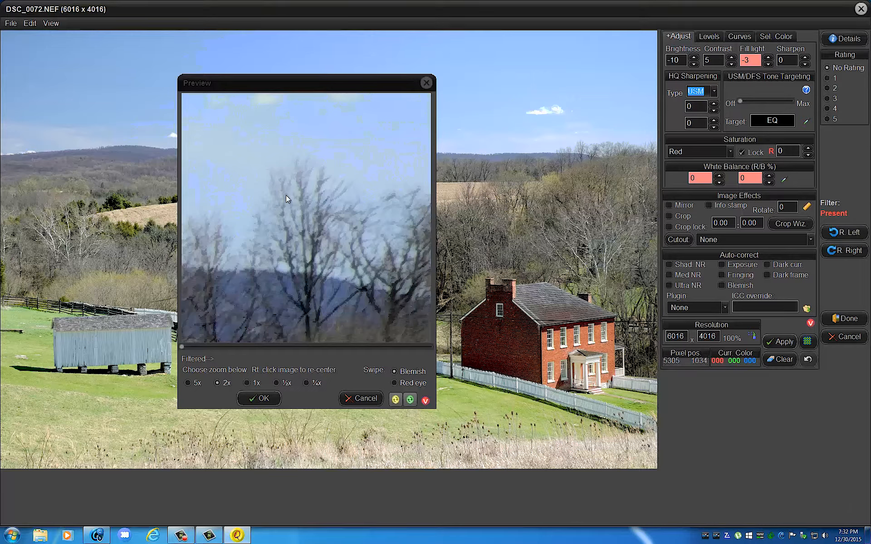
pyautogui.moveTo(361, 171)
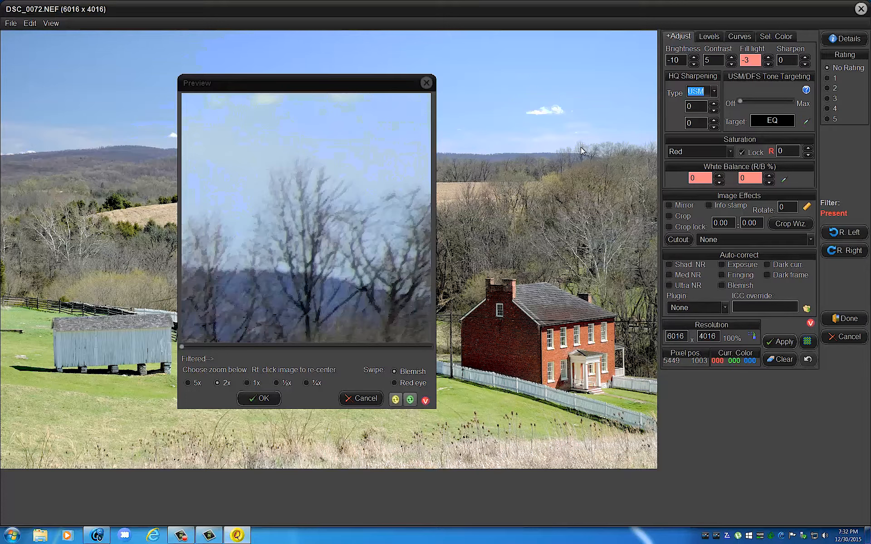
pyautogui.moveTo(347, 186)
pyautogui.write('2')
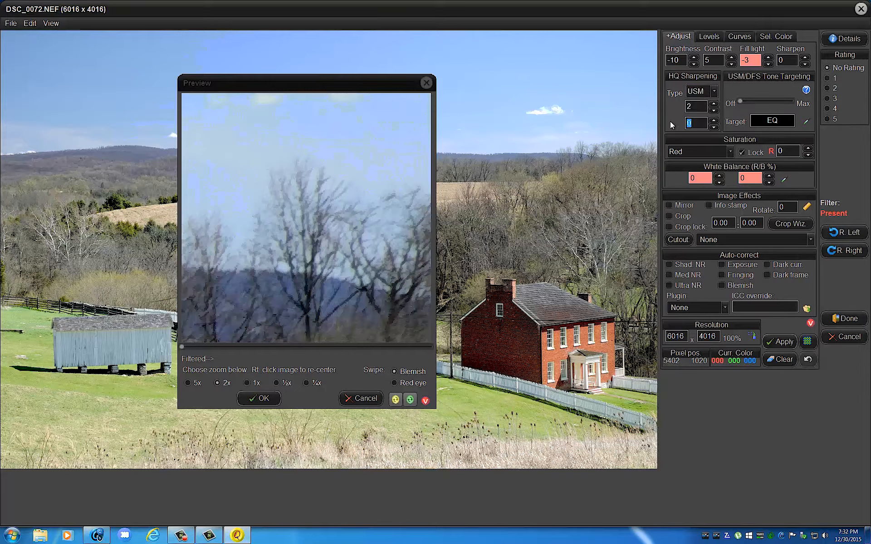
# - Enter 150 as the second Unsharp Mask value below the radius
pyautogui.write('150')
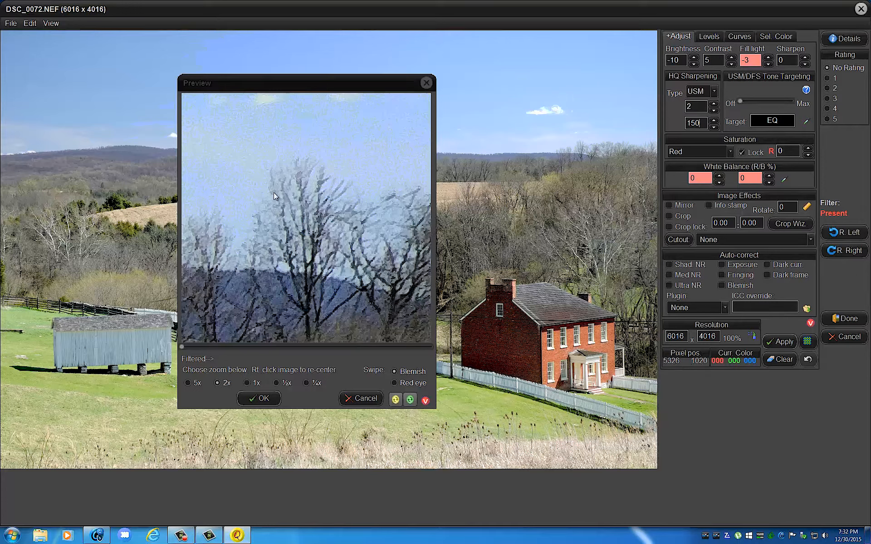
pyautogui.moveTo(549, 154)
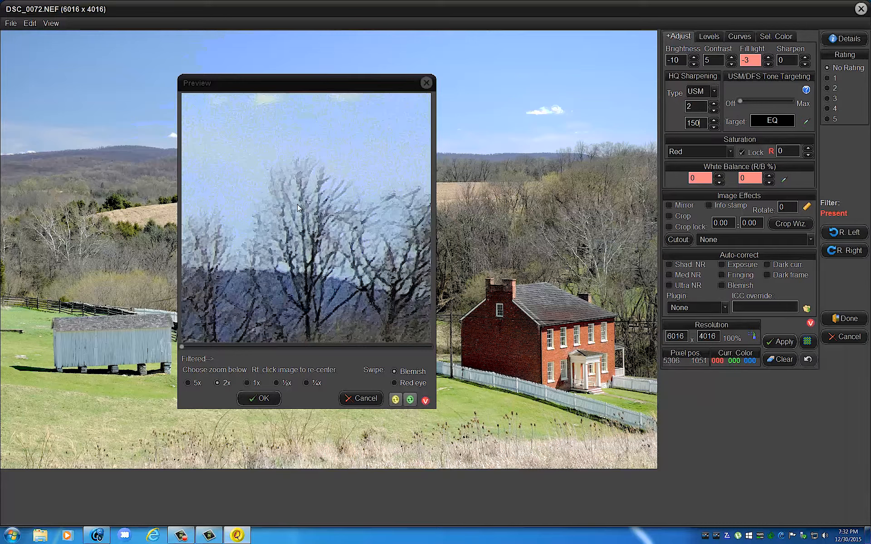
pyautogui.moveTo(217, 232)
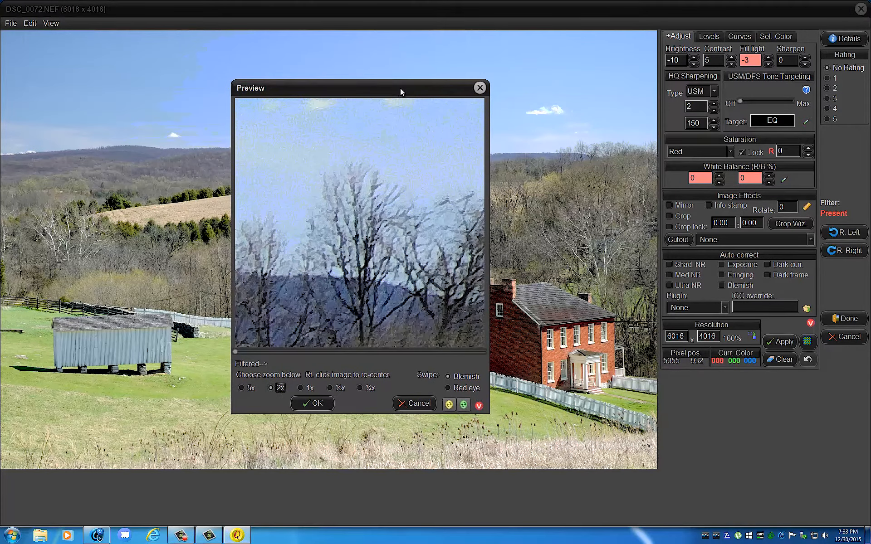
# - Set the HQ sharpening type back to Deep Focus Sharpening (DFS)
pyautogui.click(717, 91)
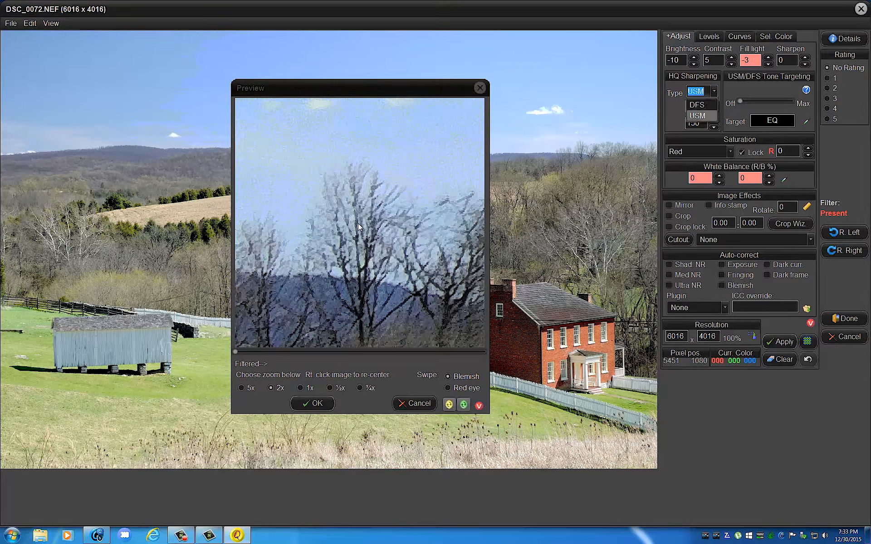
pyautogui.click(713, 92)
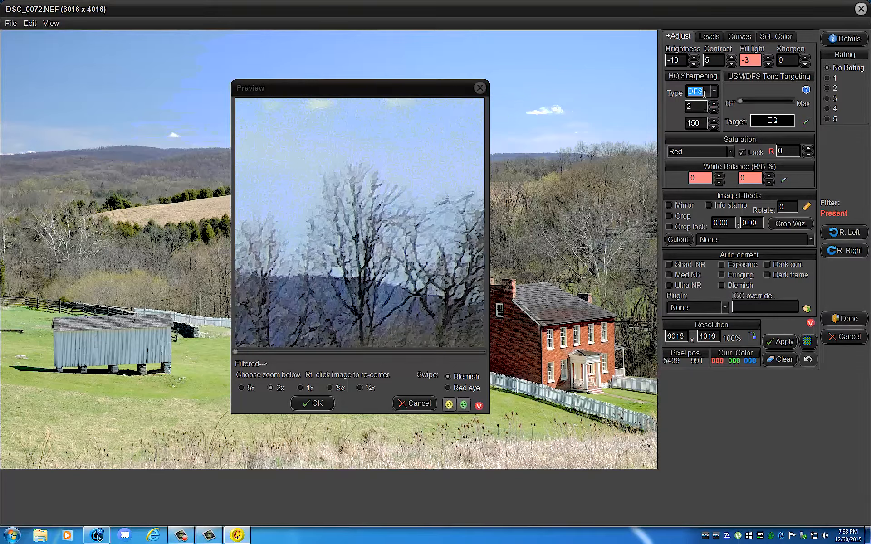
pyautogui.click(697, 92)
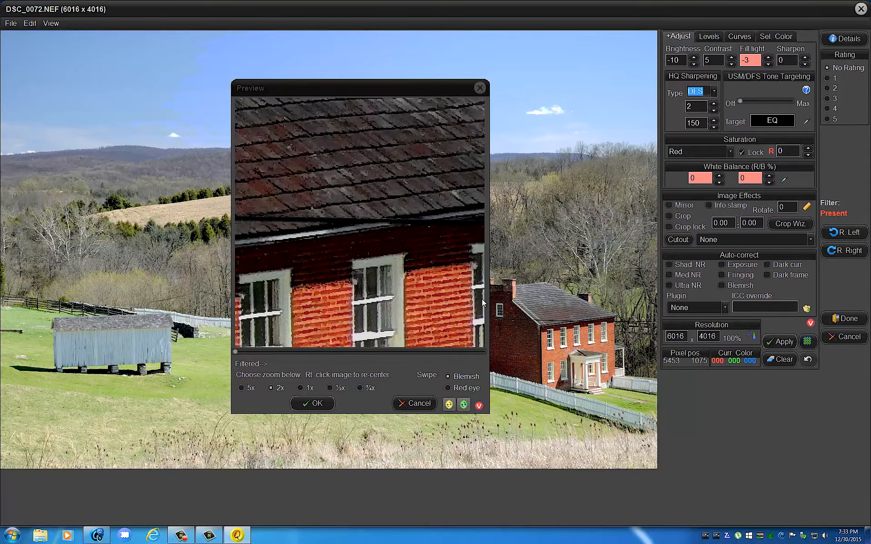
pyautogui.moveTo(580, 343)
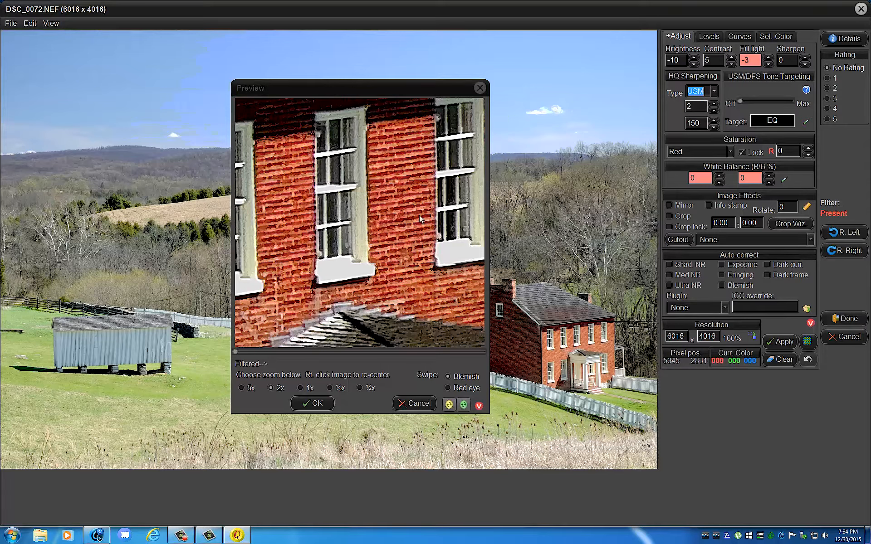
# - Reselect Deep Focus Sharpening from the sharpening type list after the USM comparison
pyautogui.click(714, 91)
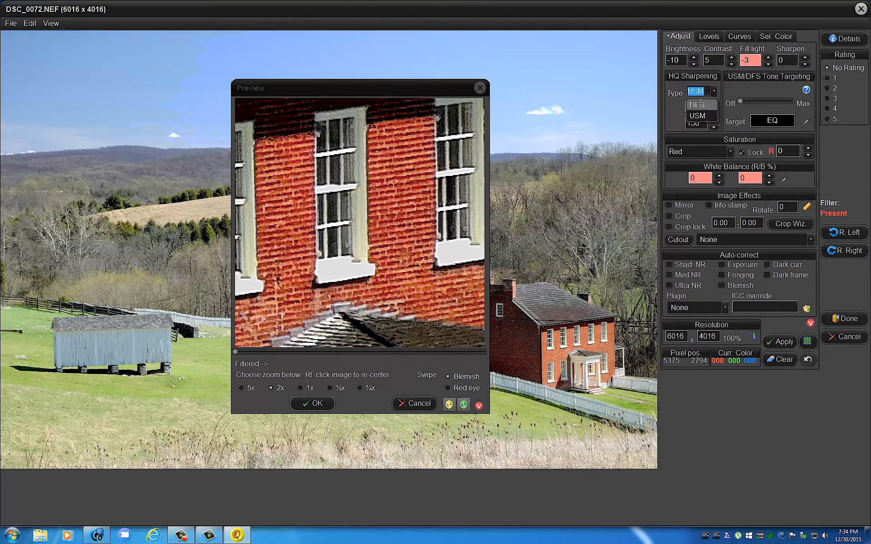
pyautogui.click(696, 116)
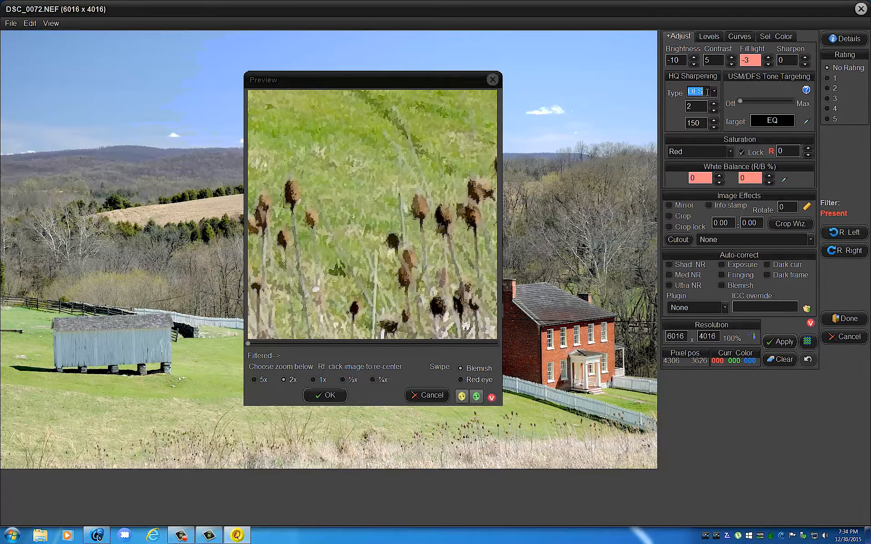
# - Switch the sharpening type back to Unsharp Mask
pyautogui.click(697, 91)
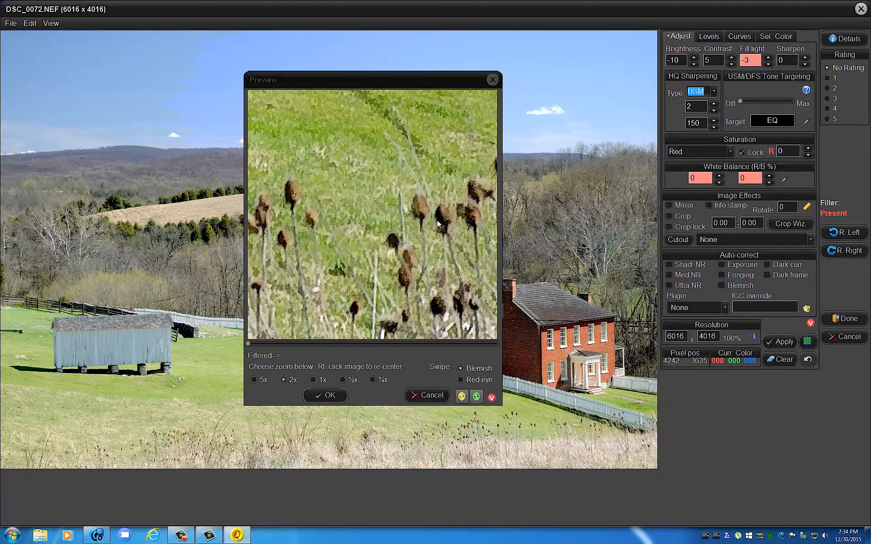
pyautogui.moveTo(356, 143)
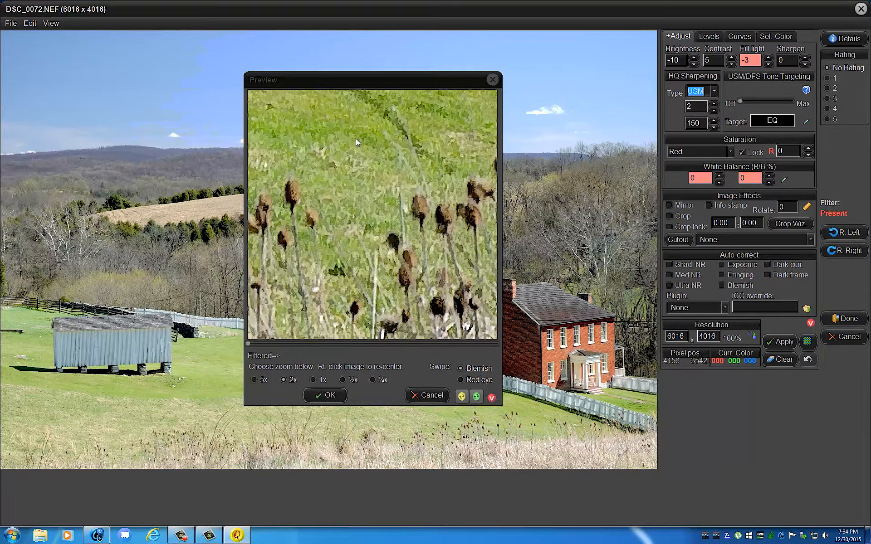
pyautogui.moveTo(353, 157)
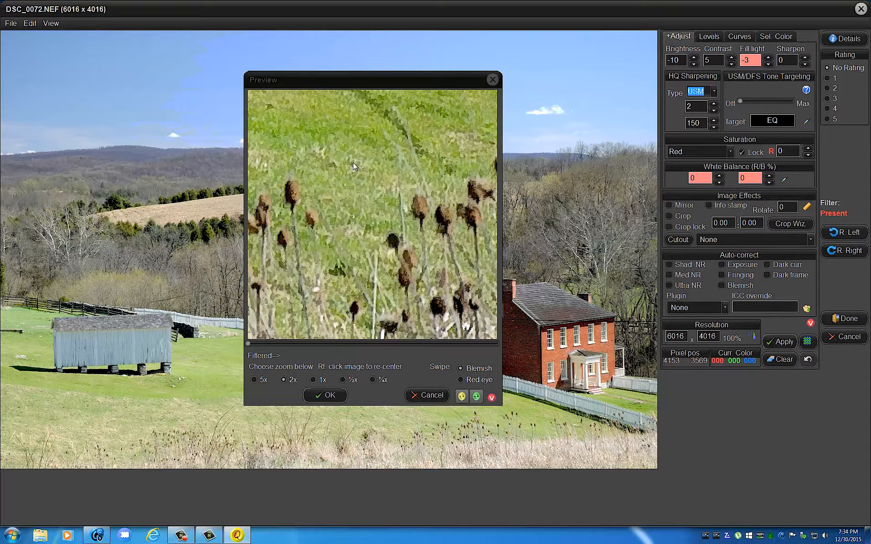
pyautogui.moveTo(350, 159)
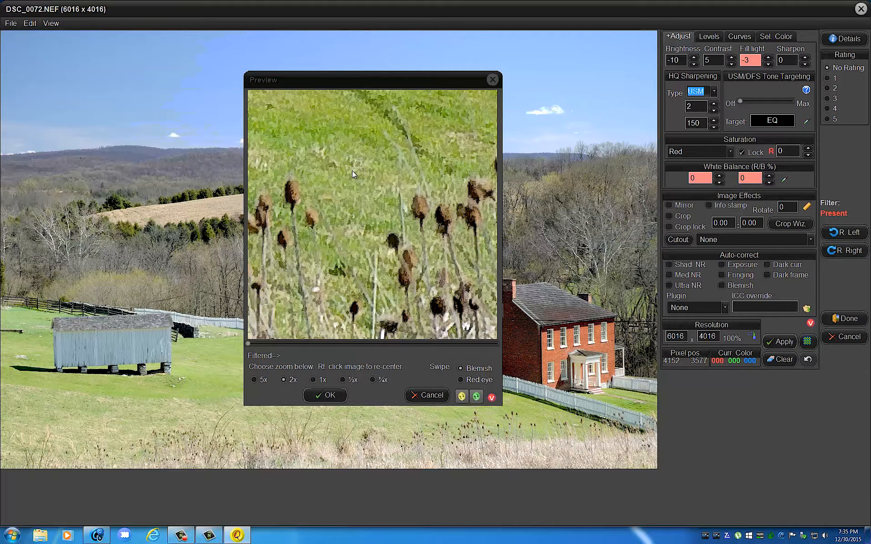
pyautogui.moveTo(353, 167)
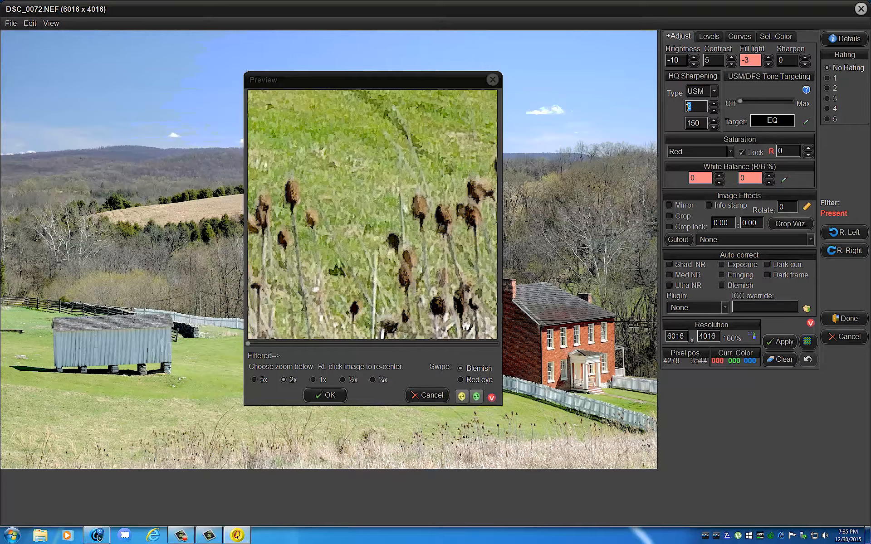
pyautogui.moveTo(663, 121)
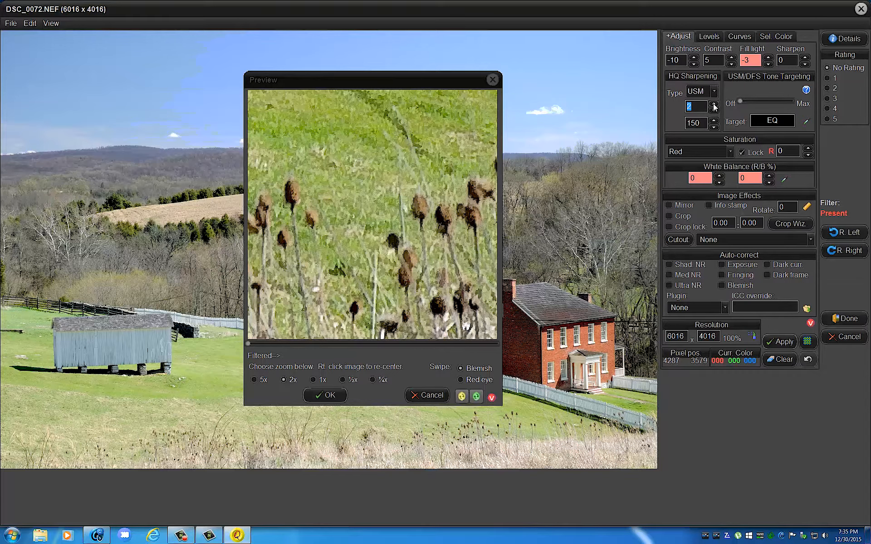
pyautogui.moveTo(545, 265)
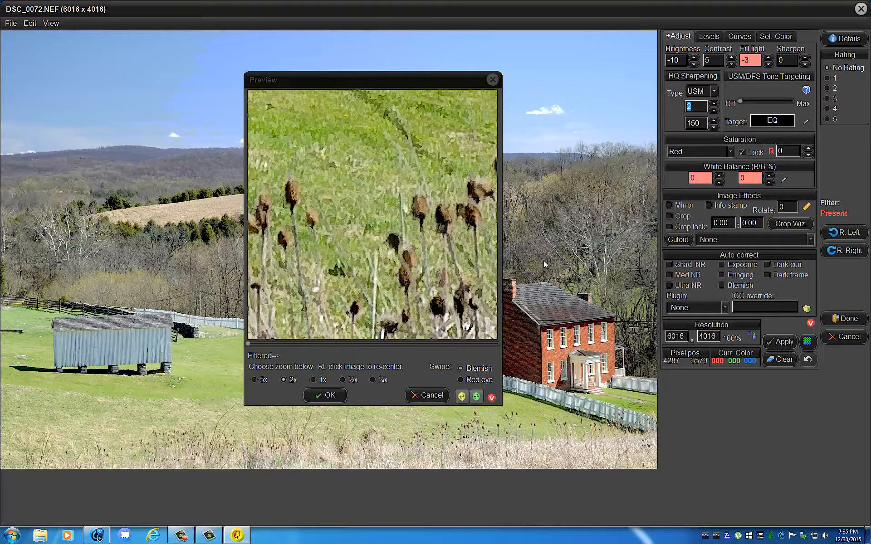
pyautogui.moveTo(191, 199)
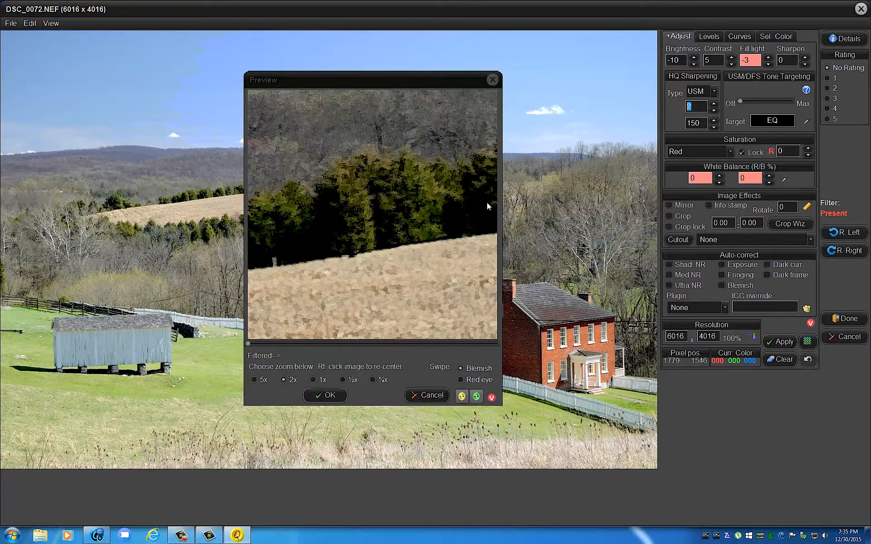
pyautogui.moveTo(488, 207)
pyautogui.write('3')
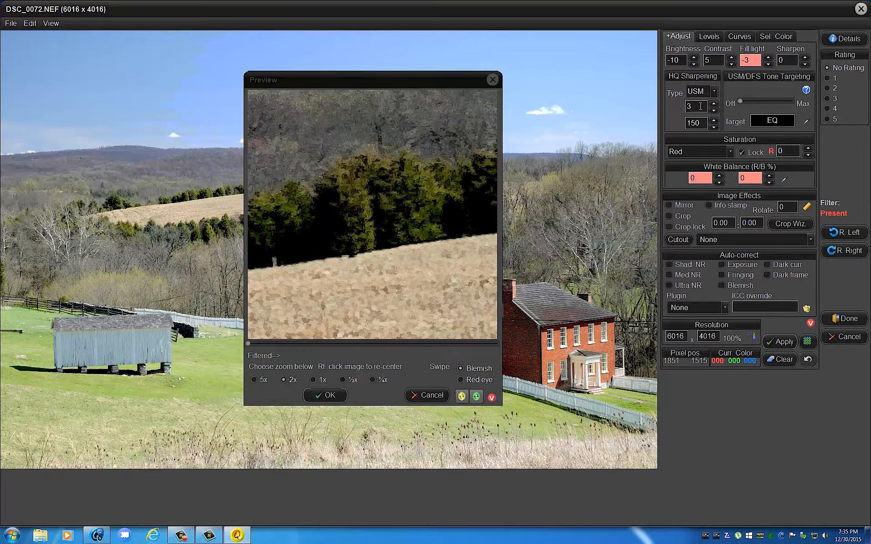
# - Select the second sharpening value and switch the type to Deep Focus Sharpening
pyautogui.tripleClick(693, 123)
pyautogui.write('250')
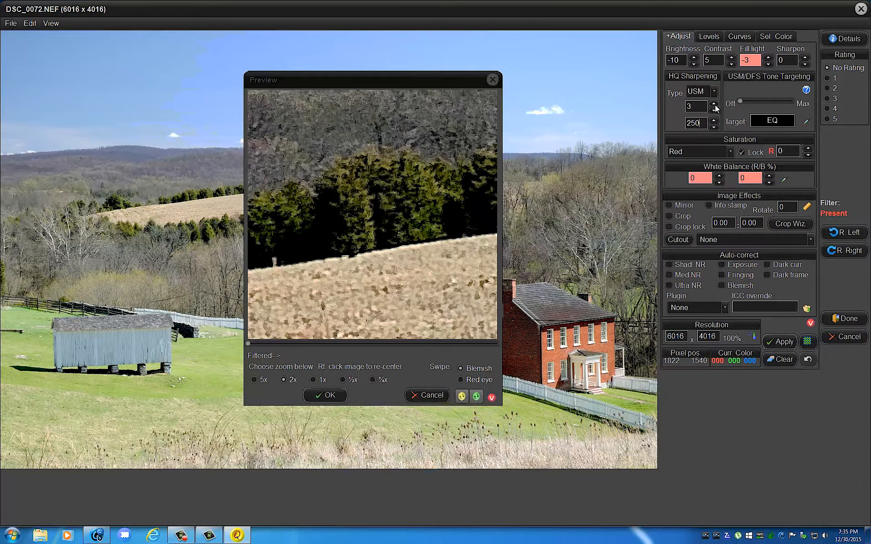
pyautogui.click(714, 91)
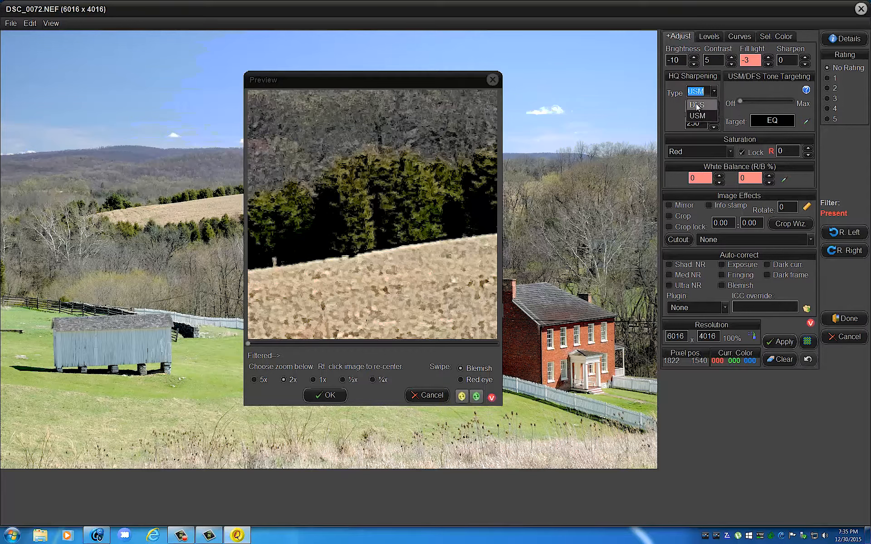
pyautogui.click(697, 105)
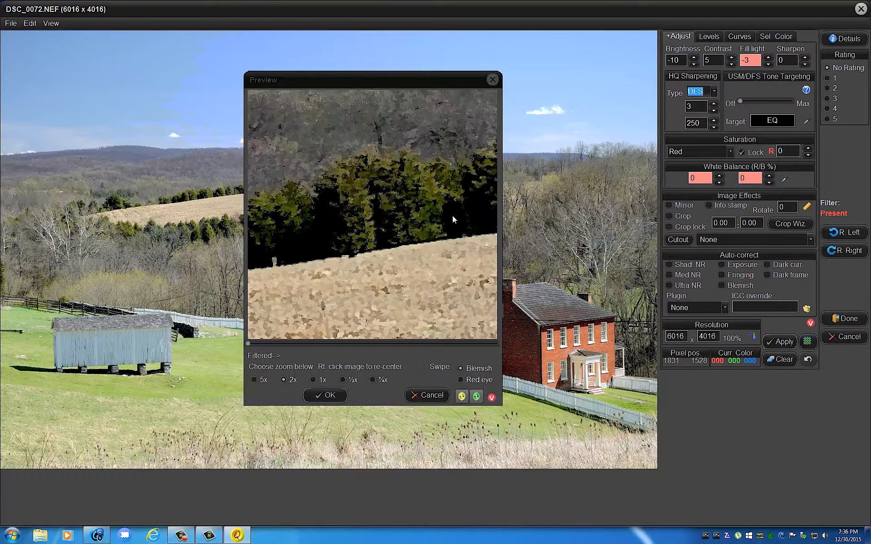
pyautogui.moveTo(444, 243)
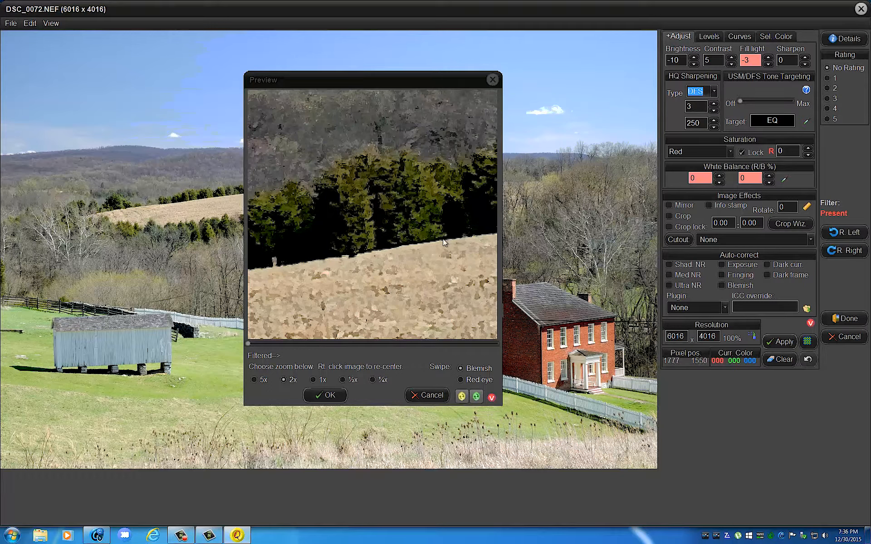
pyautogui.moveTo(379, 254)
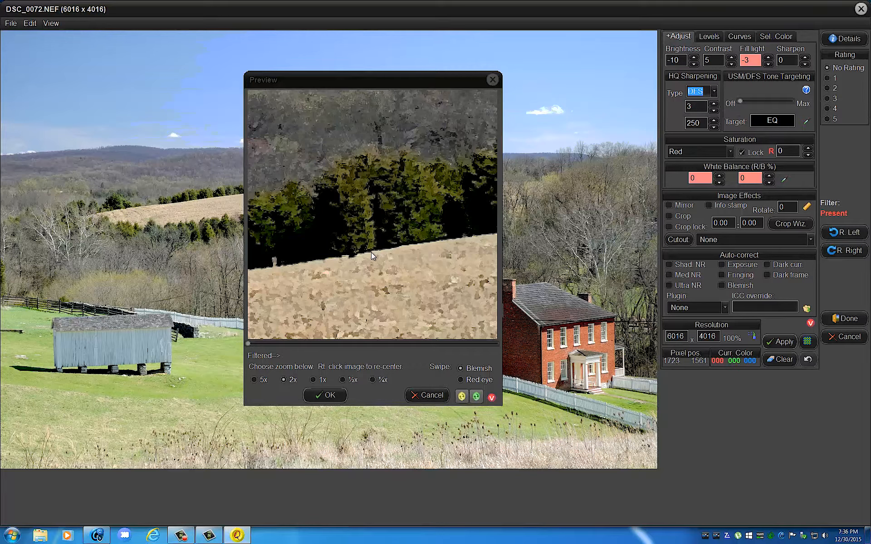
pyautogui.moveTo(529, 150)
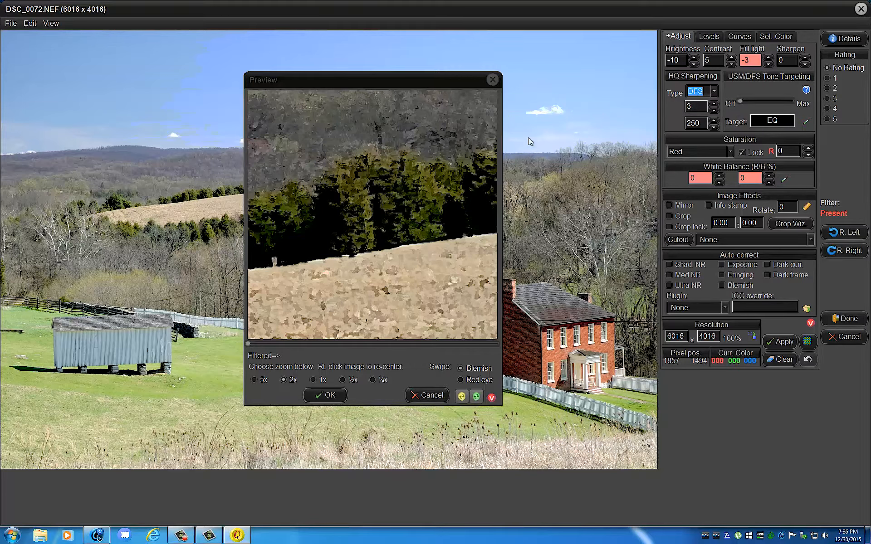
pyautogui.moveTo(525, 156)
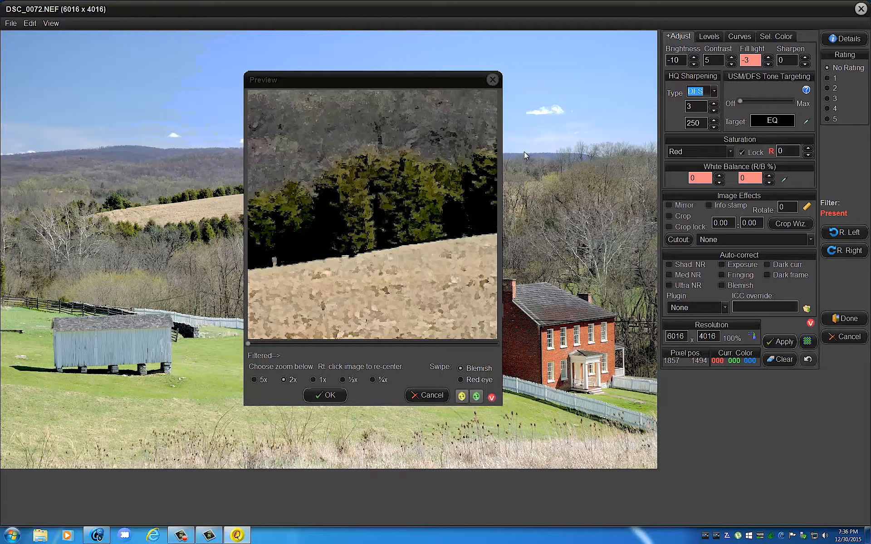
pyautogui.moveTo(525, 155)
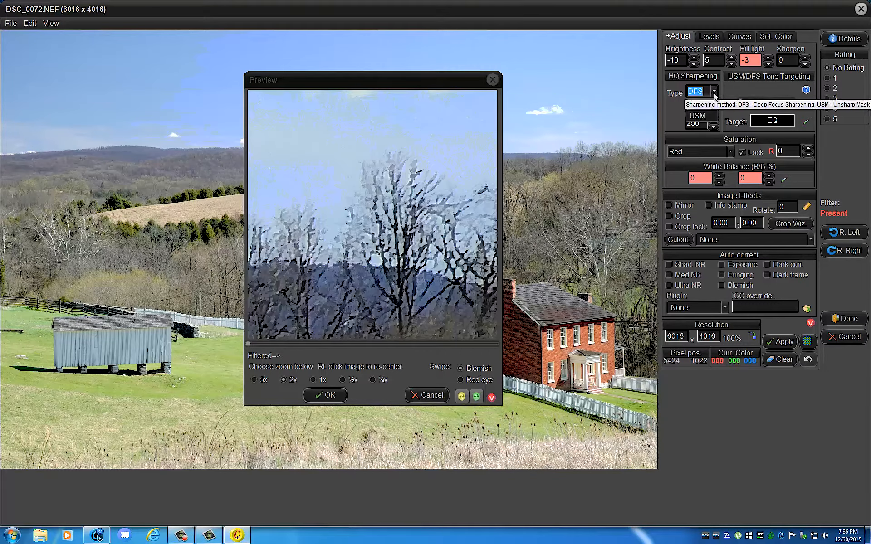
# - Toggle sharpening to USM and back to DFS, then show the preview at 1x
pyautogui.click(713, 92)
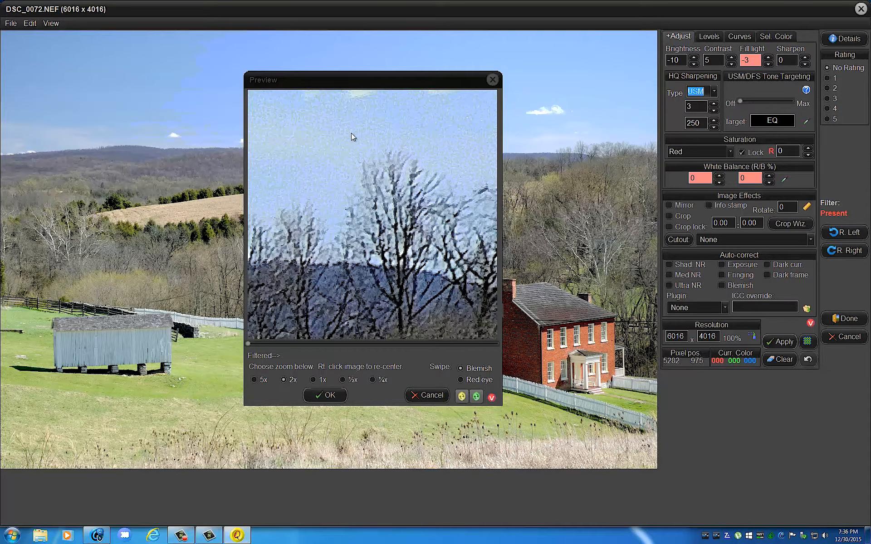
pyautogui.moveTo(404, 127)
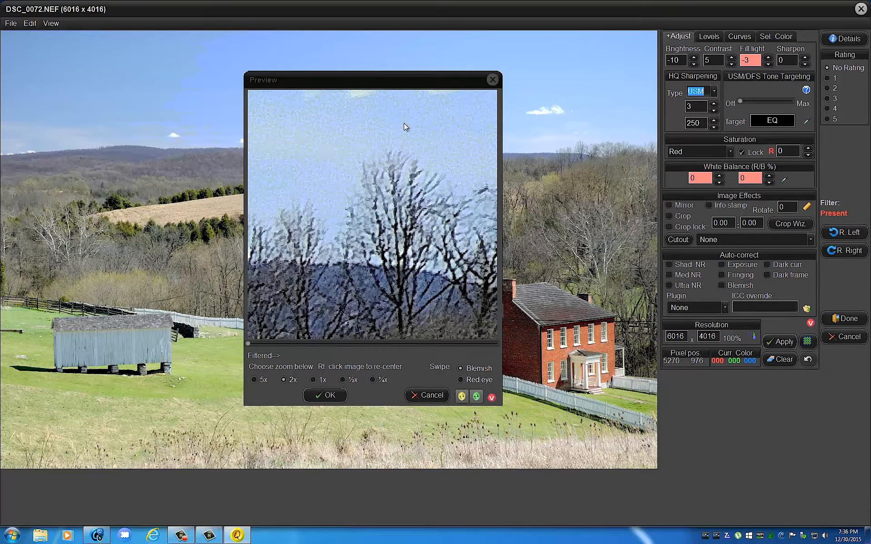
pyautogui.click(713, 91)
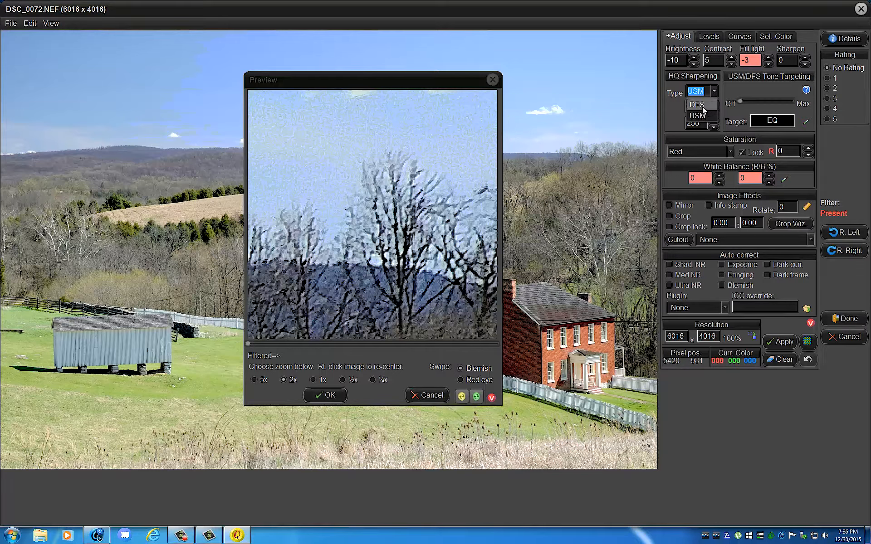
pyautogui.click(696, 105)
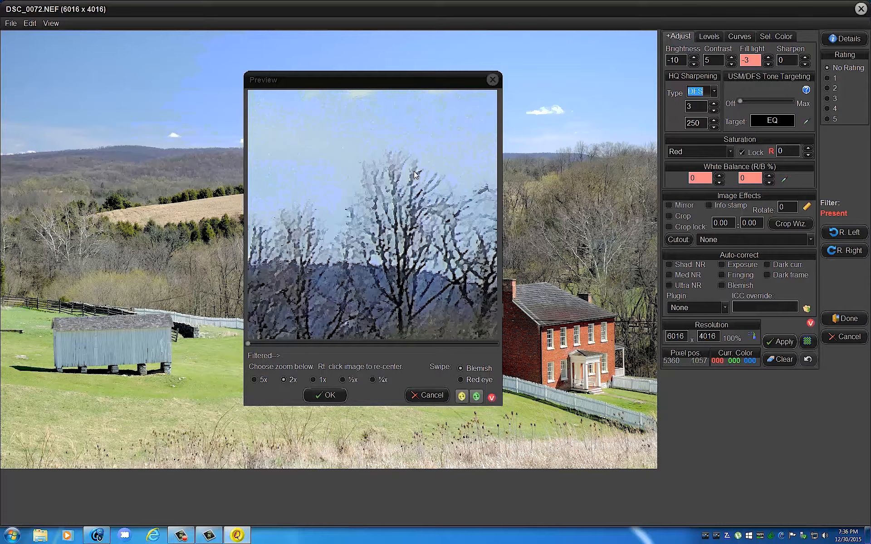
pyautogui.click(314, 380)
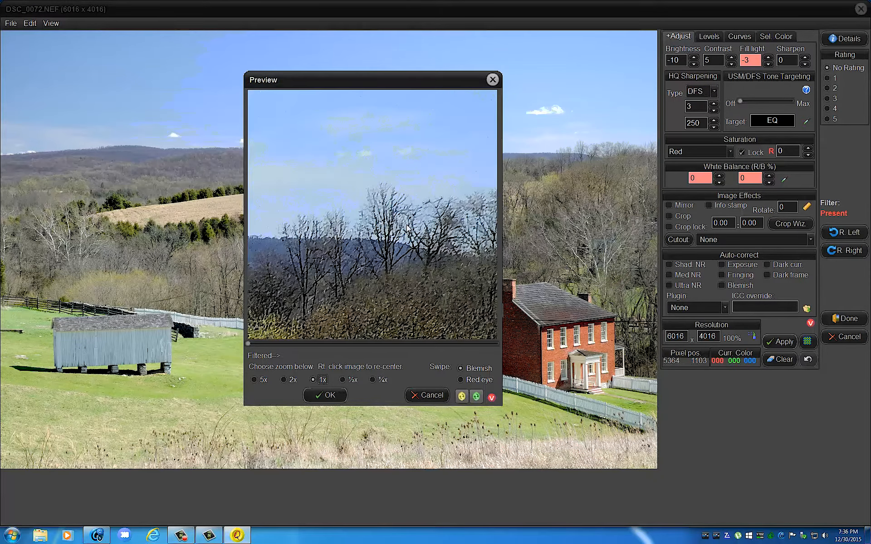
# - Recenter the 1x preview and switch the sharpening type to Unsharp Mask
pyautogui.rightClick(406, 230)
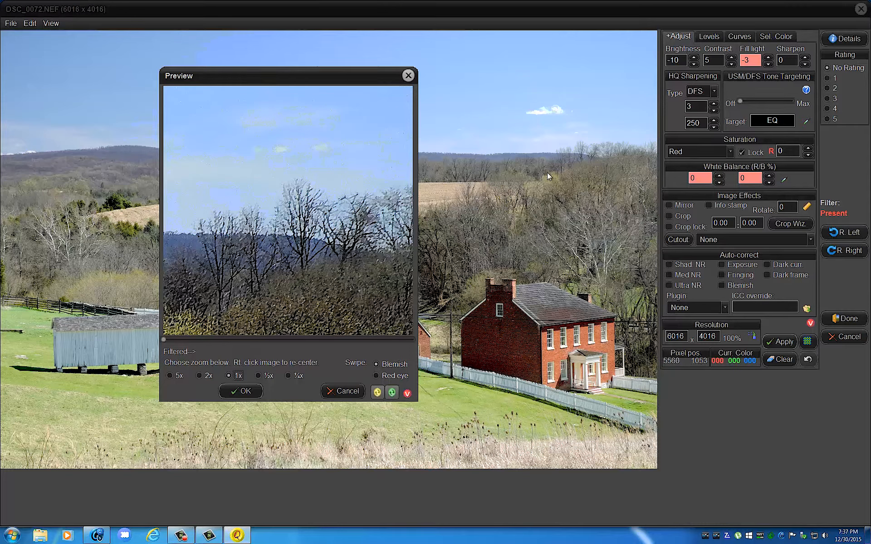
pyautogui.moveTo(518, 178)
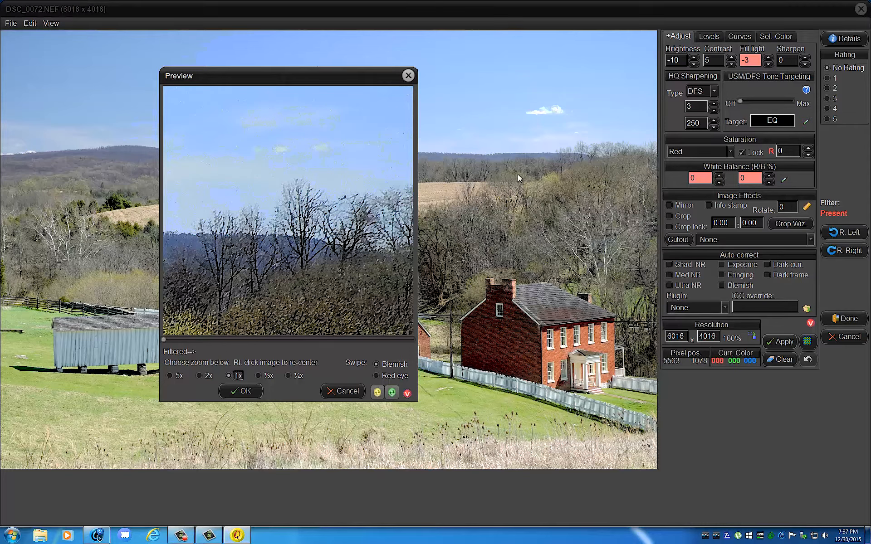
pyautogui.click(715, 91)
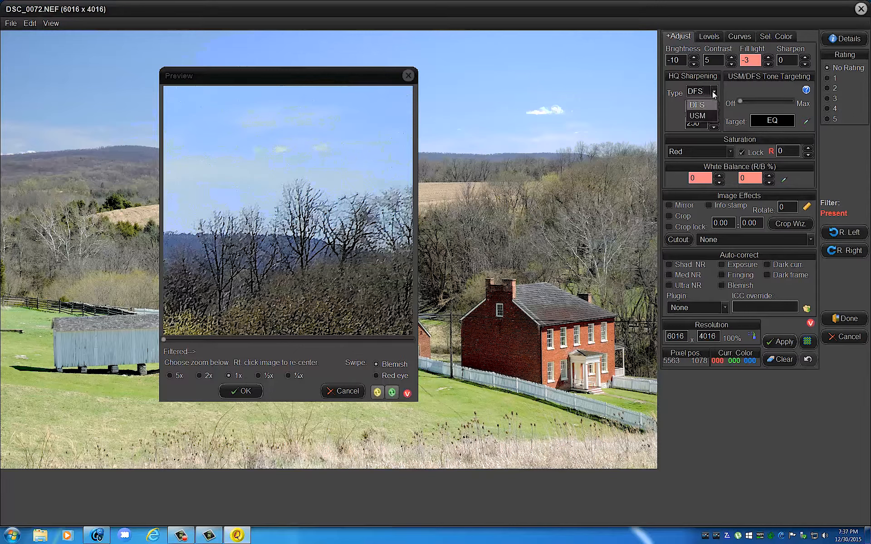
pyautogui.click(698, 116)
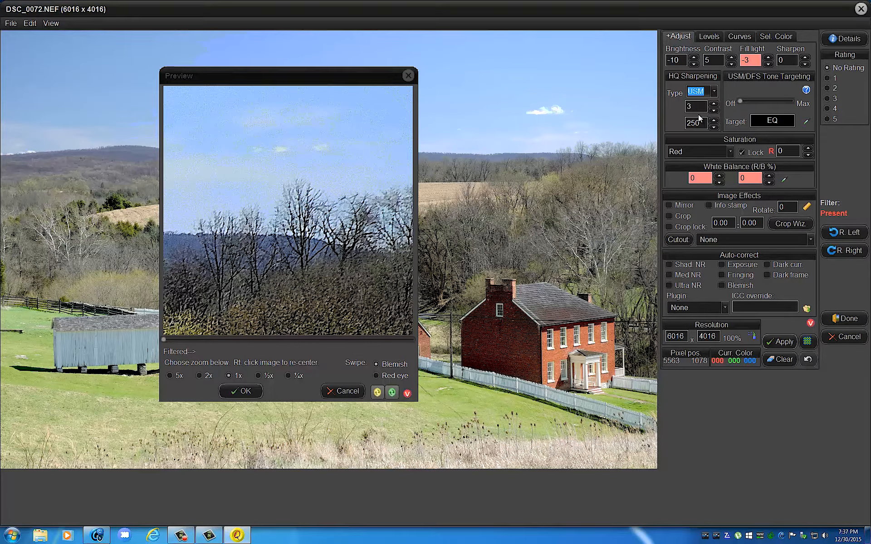
pyautogui.click(715, 91)
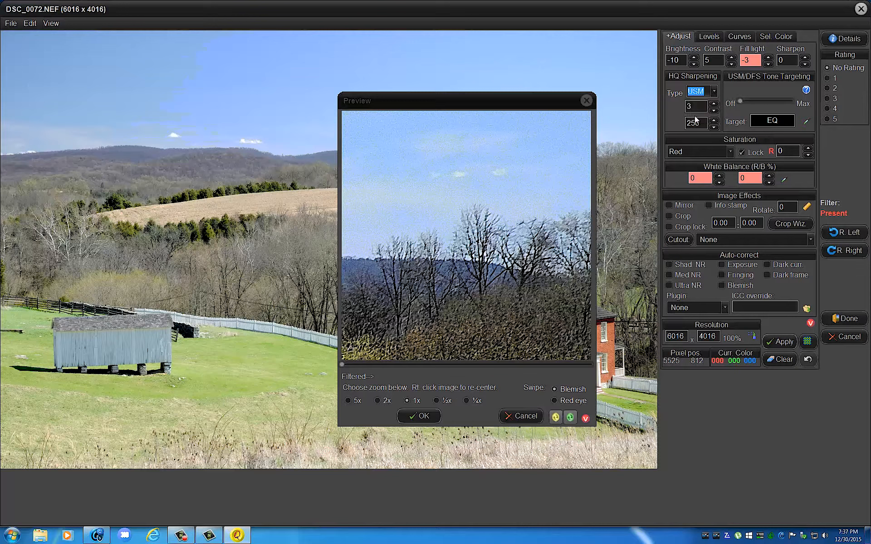
# - Toggle sharpening to USM and back to DFS, then magnify the preview to 2x
pyautogui.click(713, 91)
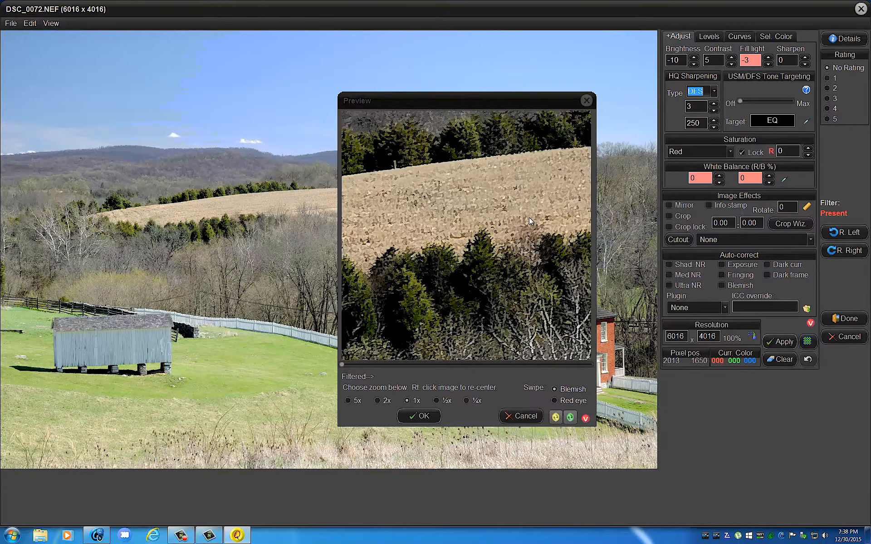
pyautogui.moveTo(715, 91)
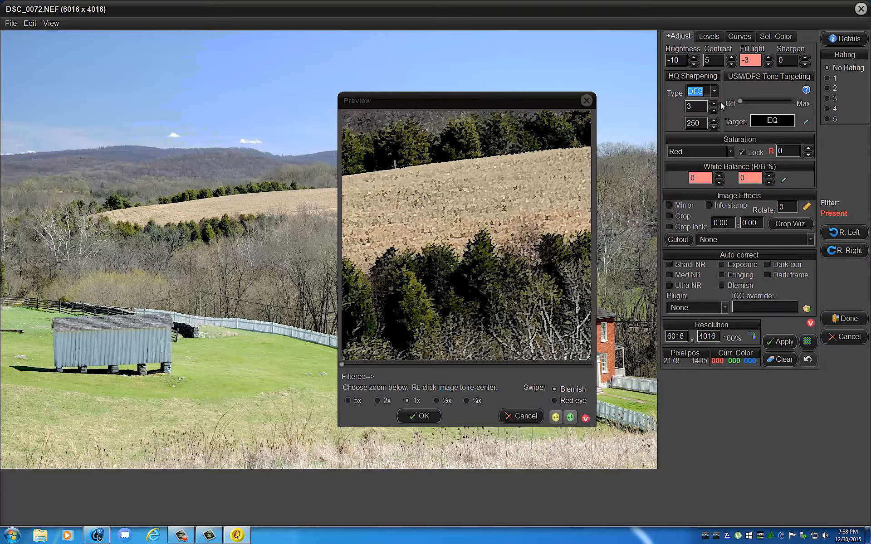
pyautogui.click(697, 91)
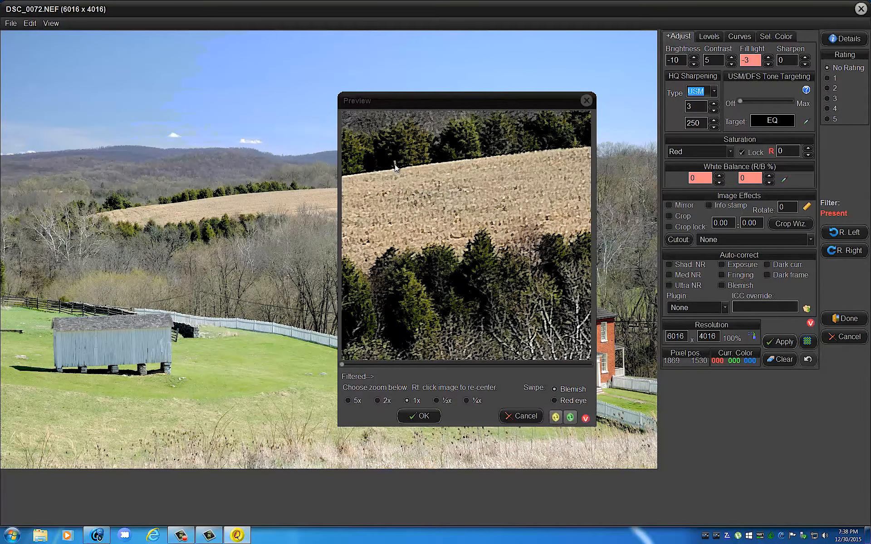
pyautogui.click(715, 91)
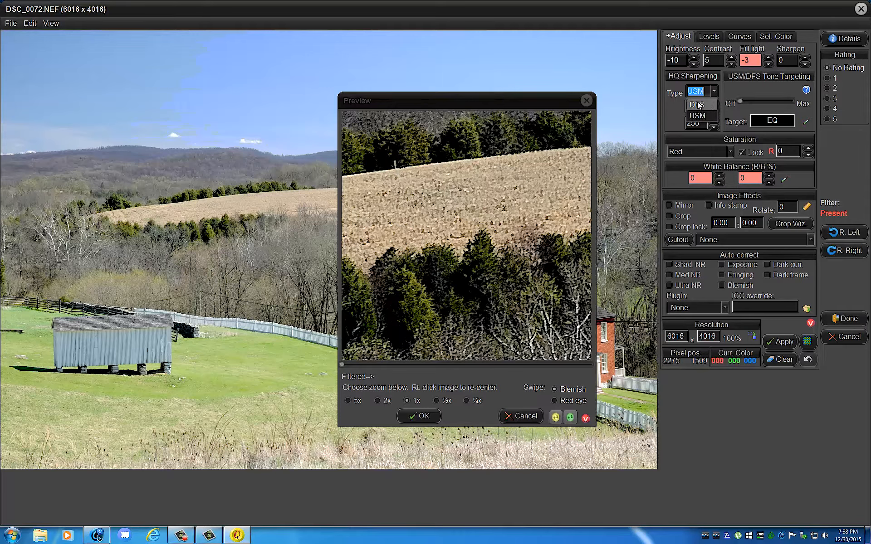
pyautogui.click(694, 105)
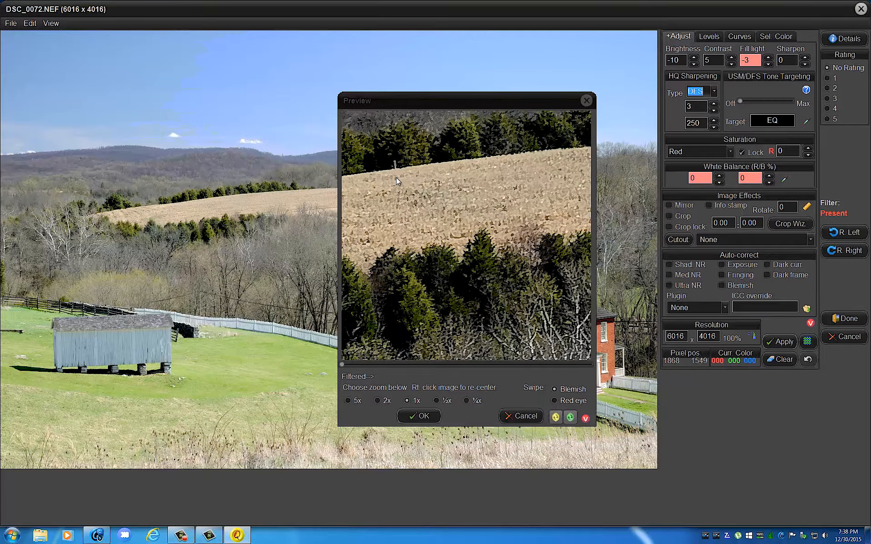
pyautogui.click(381, 400)
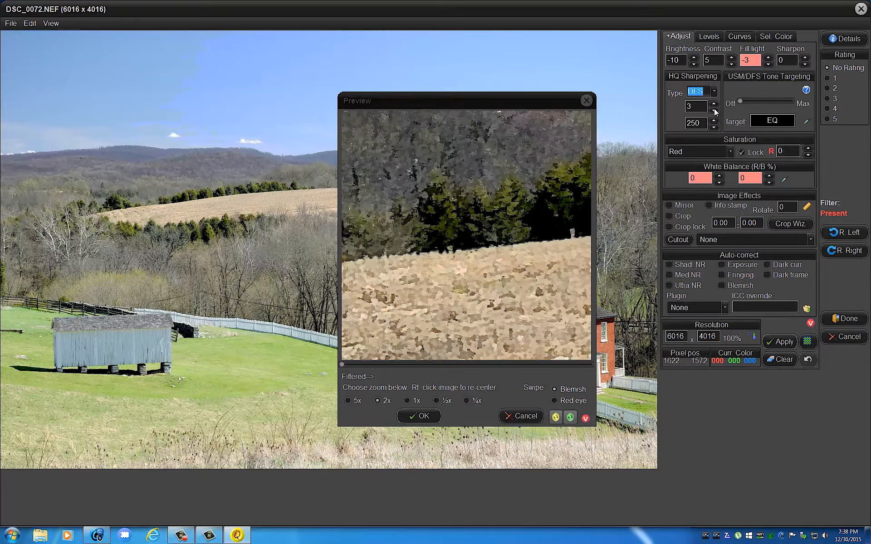
pyautogui.click(714, 91)
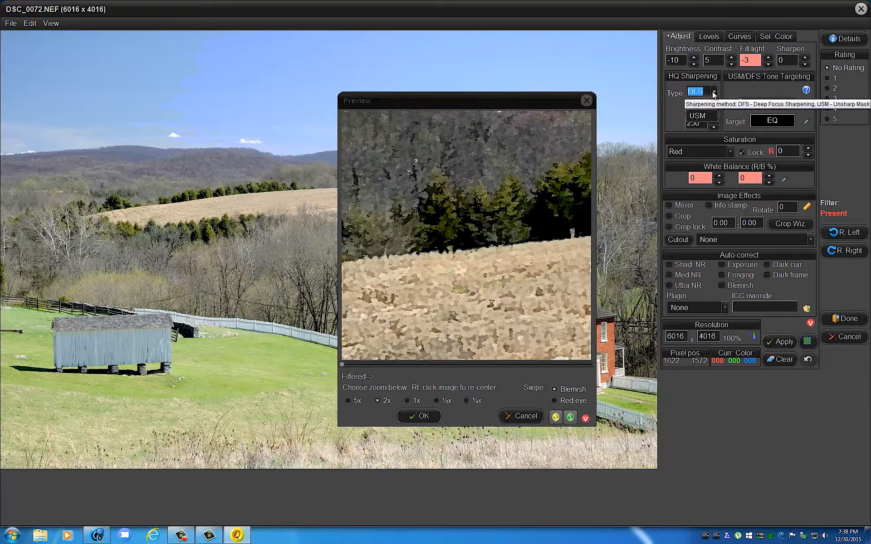
pyautogui.click(715, 92)
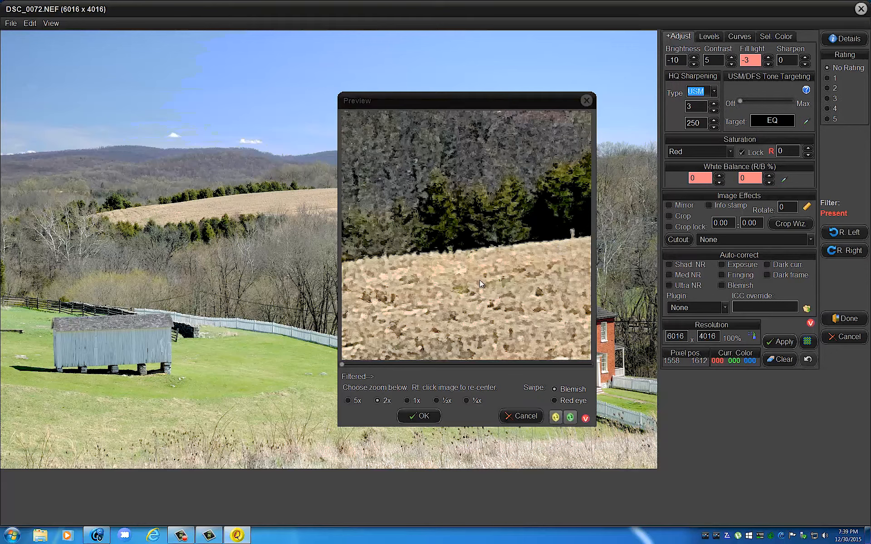
pyautogui.click(716, 92)
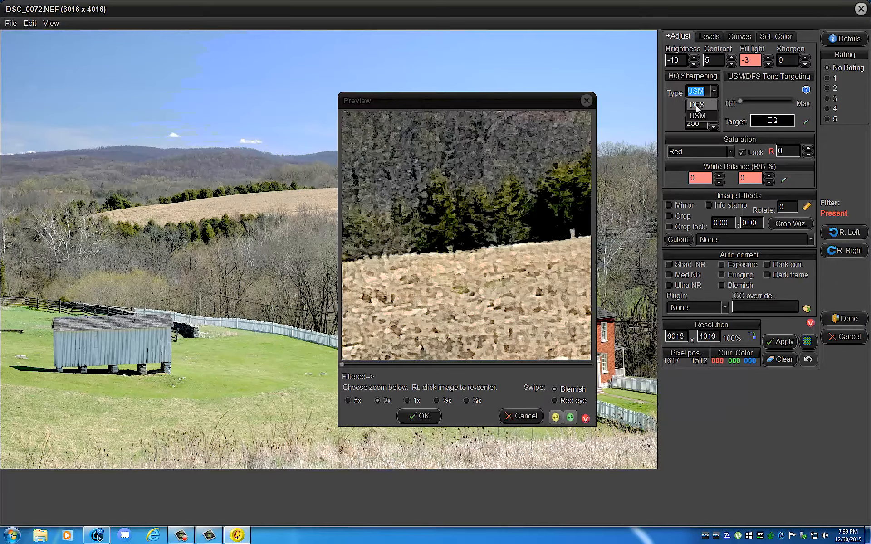
pyautogui.click(696, 105)
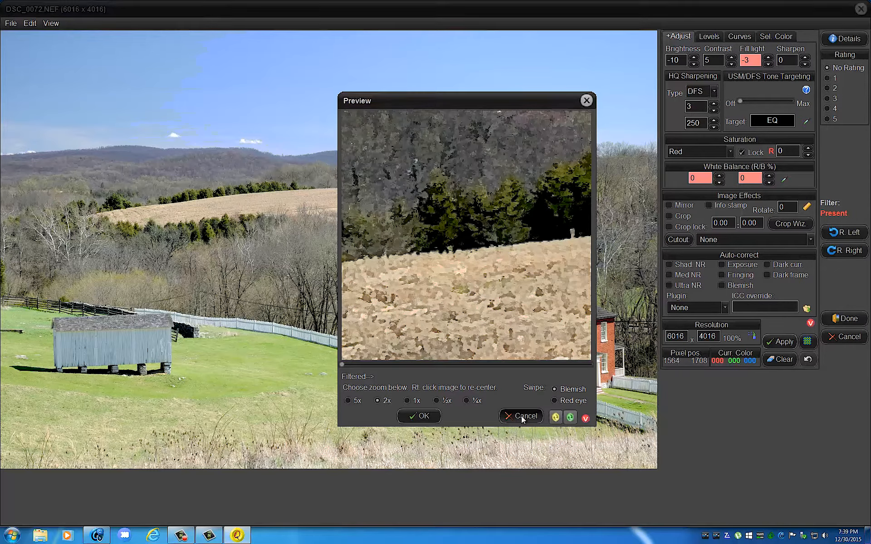
# - Cancel the preview dialog, discarding the sharpening and adjustment changes
pyautogui.click(519, 415)
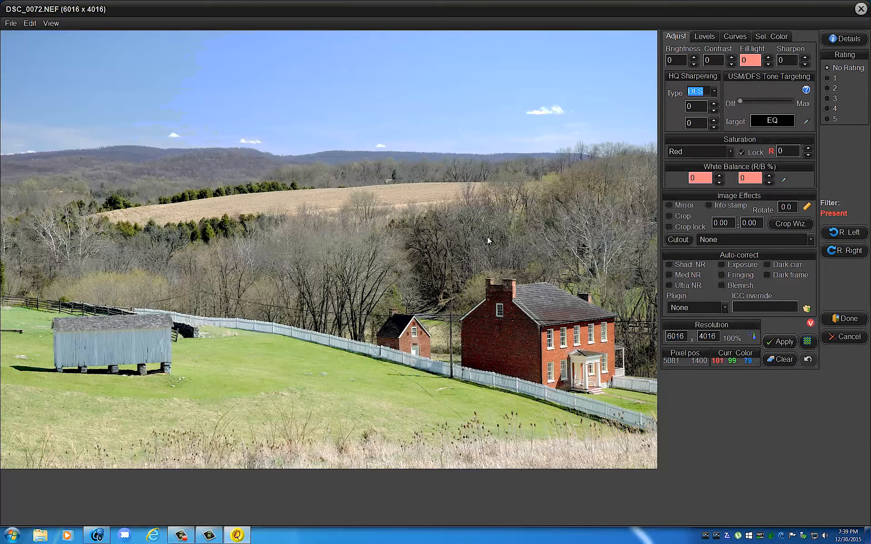
pyautogui.moveTo(537, 161)
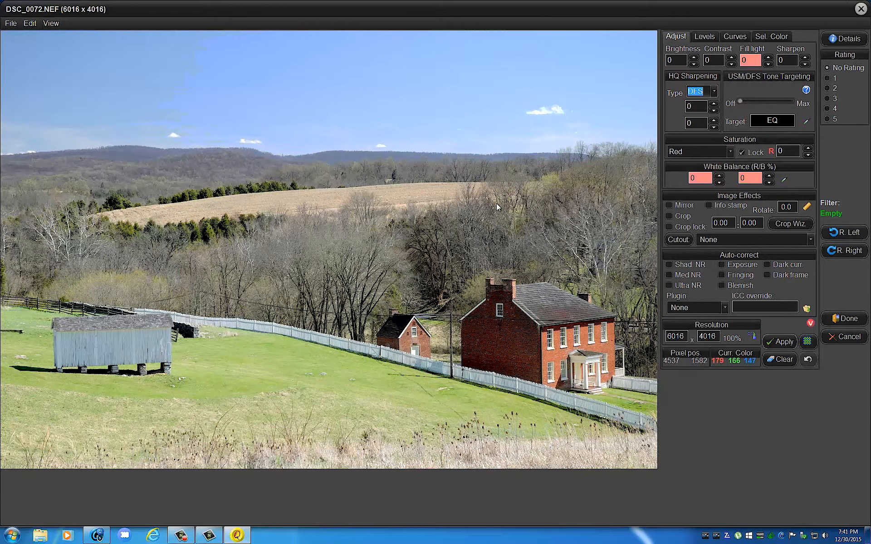
pyautogui.moveTo(516, 218)
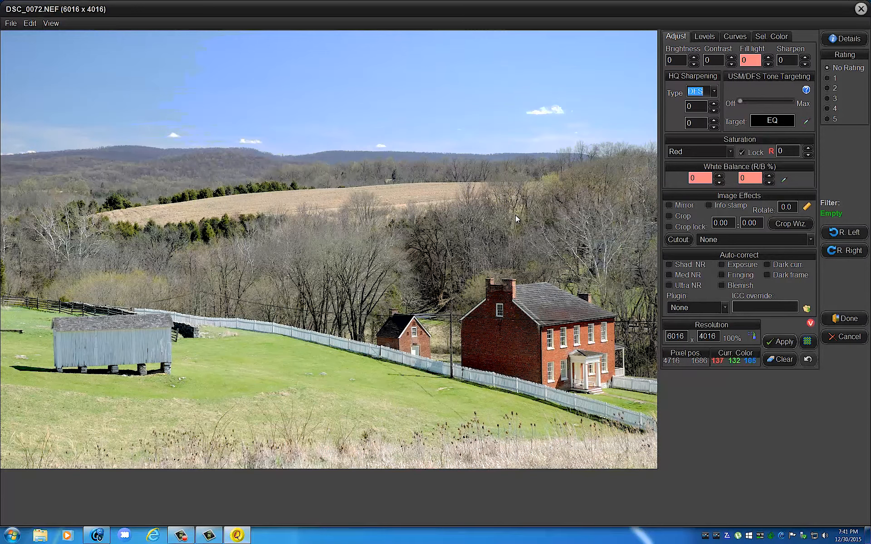